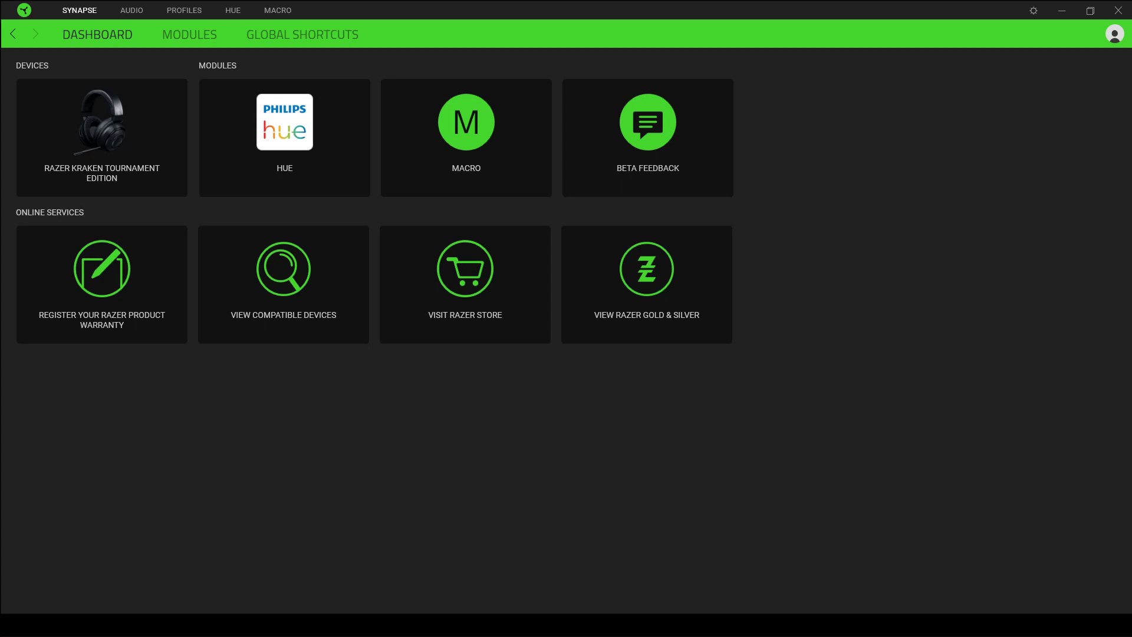
mouse_move(116, 184)
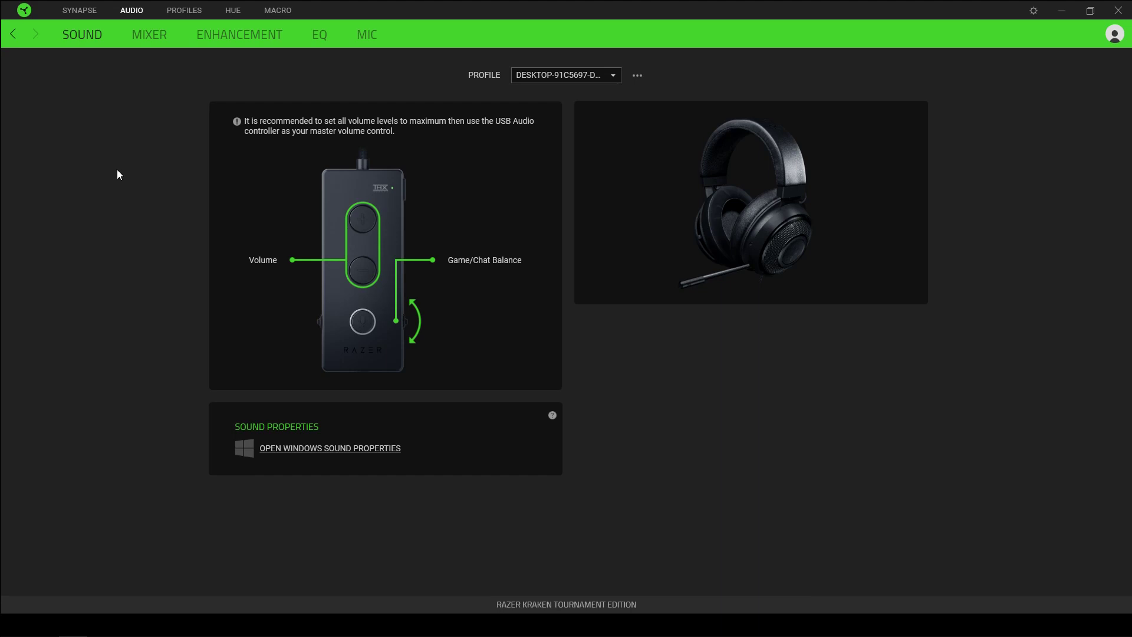
Step: Open the headset's Mixer tab to view THX Spatial Audio and per-app output modes
click(149, 34)
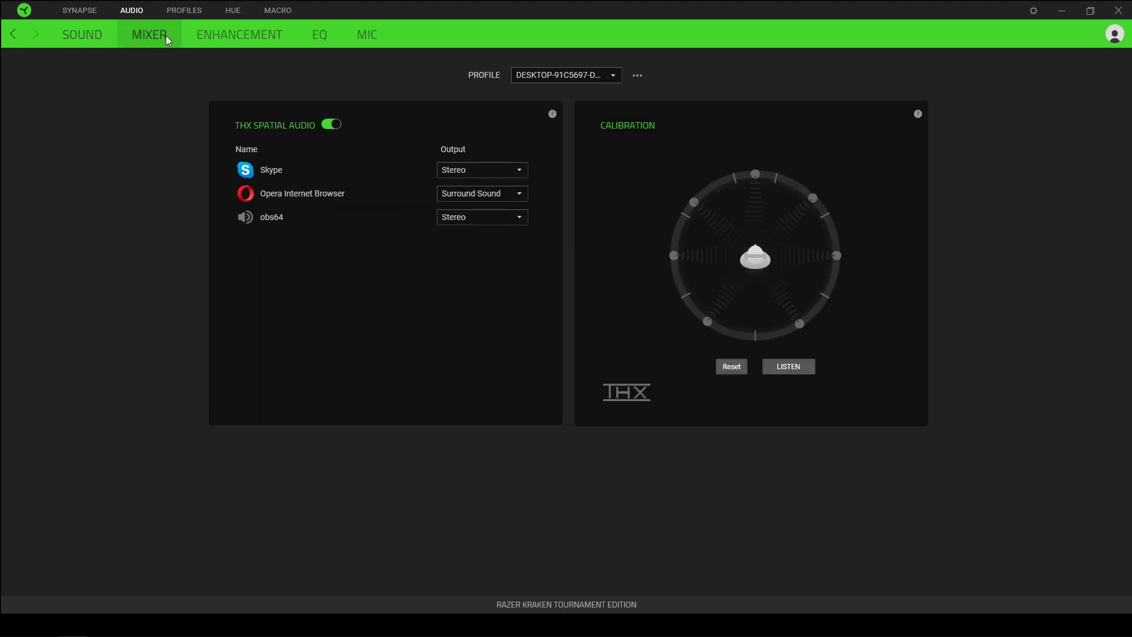
mouse_move(185, 77)
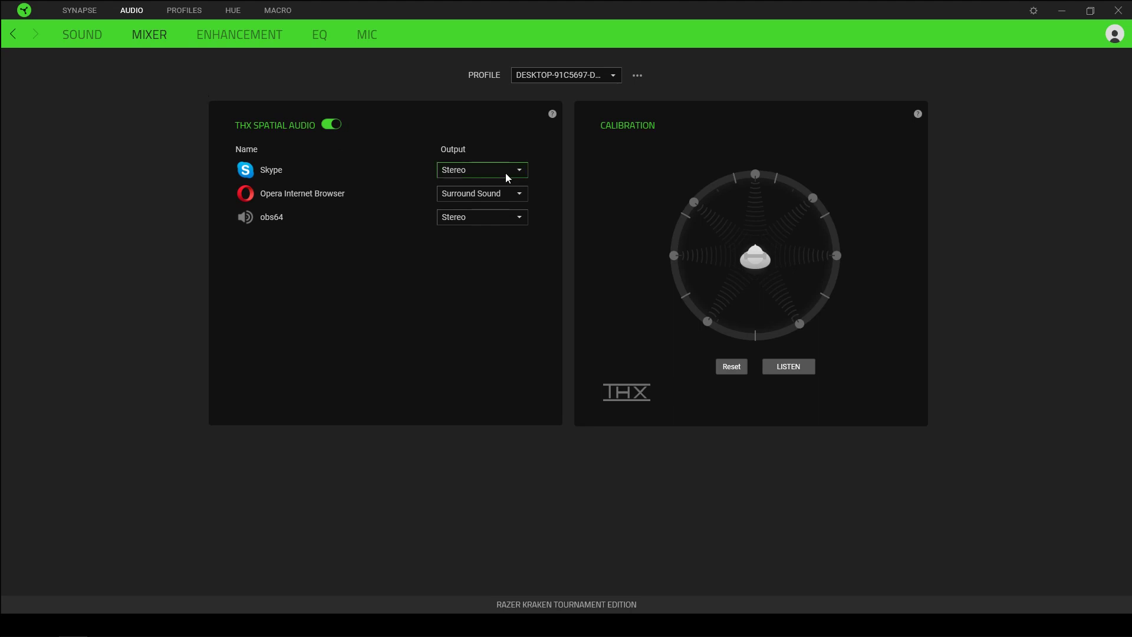
mouse_move(445, 204)
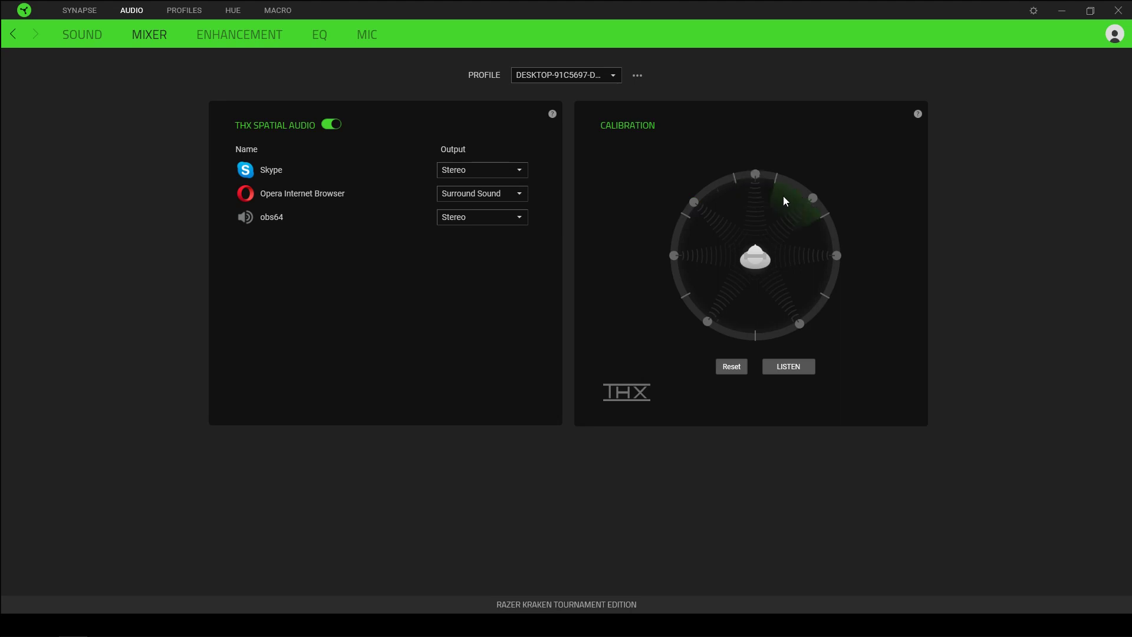
mouse_move(689, 253)
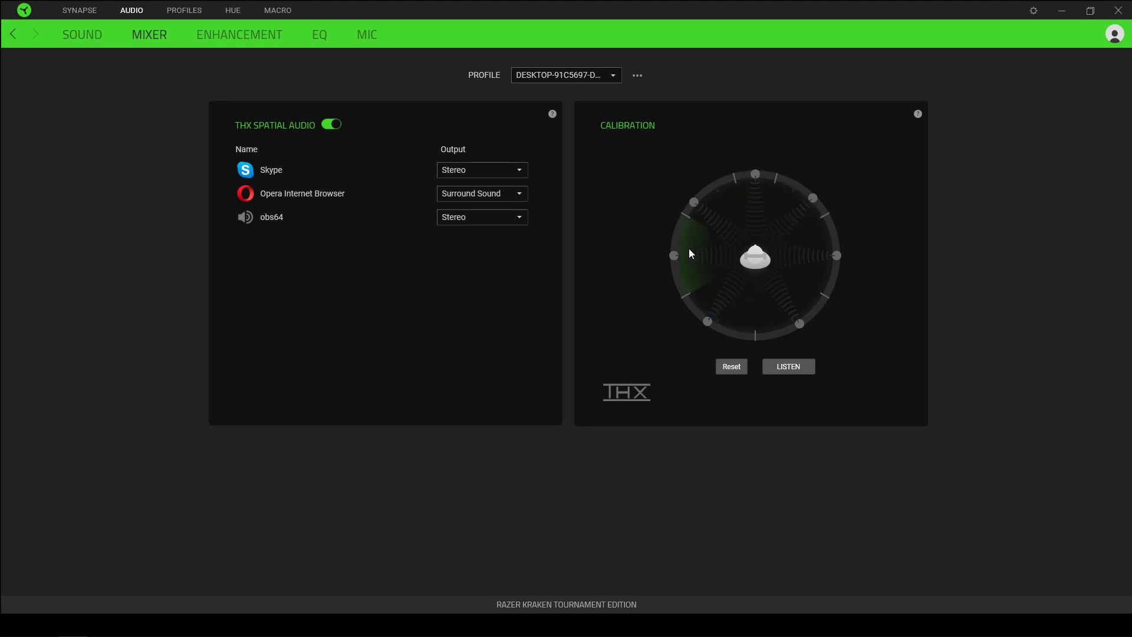
Step: Switch to the Enhancement tab showing sound normalization at 50 and voice clarity off
click(238, 34)
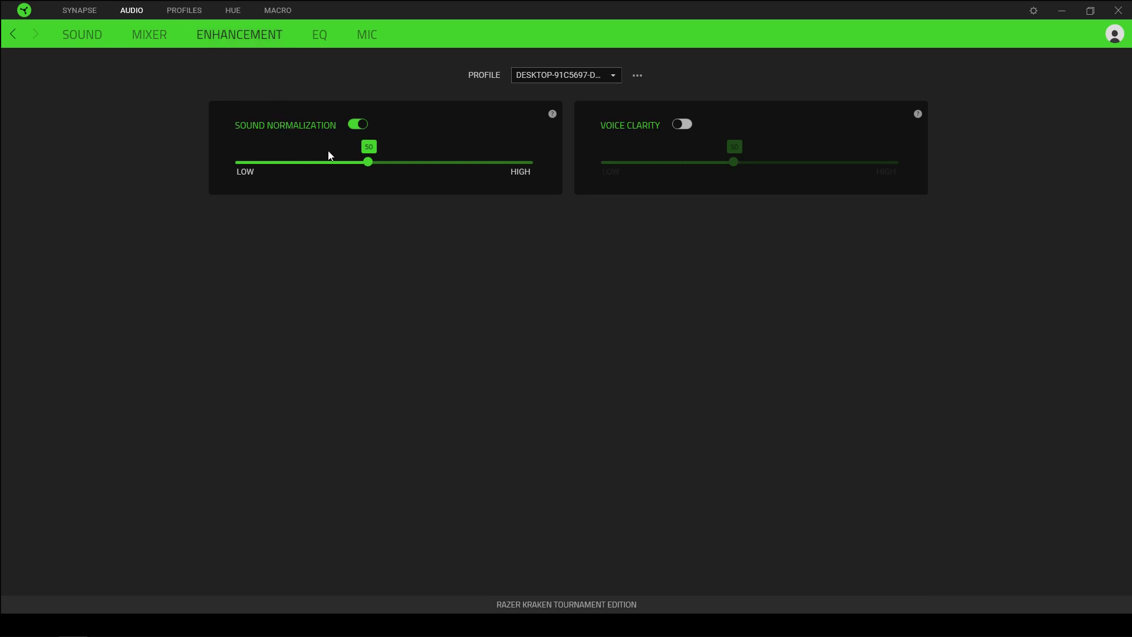
mouse_move(563, 158)
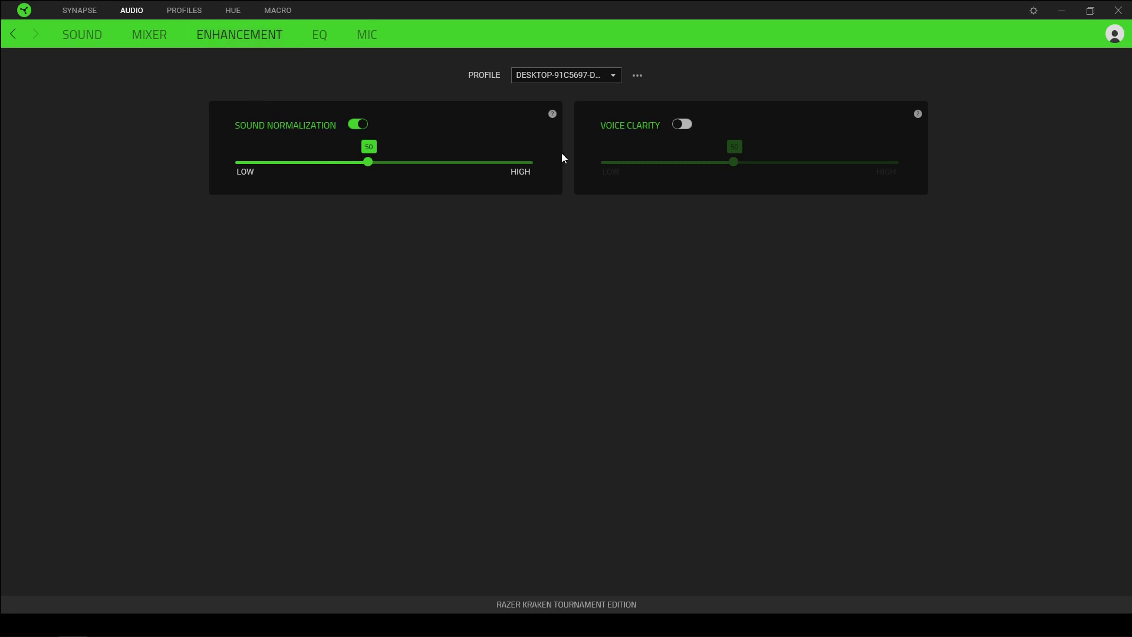
mouse_move(467, 130)
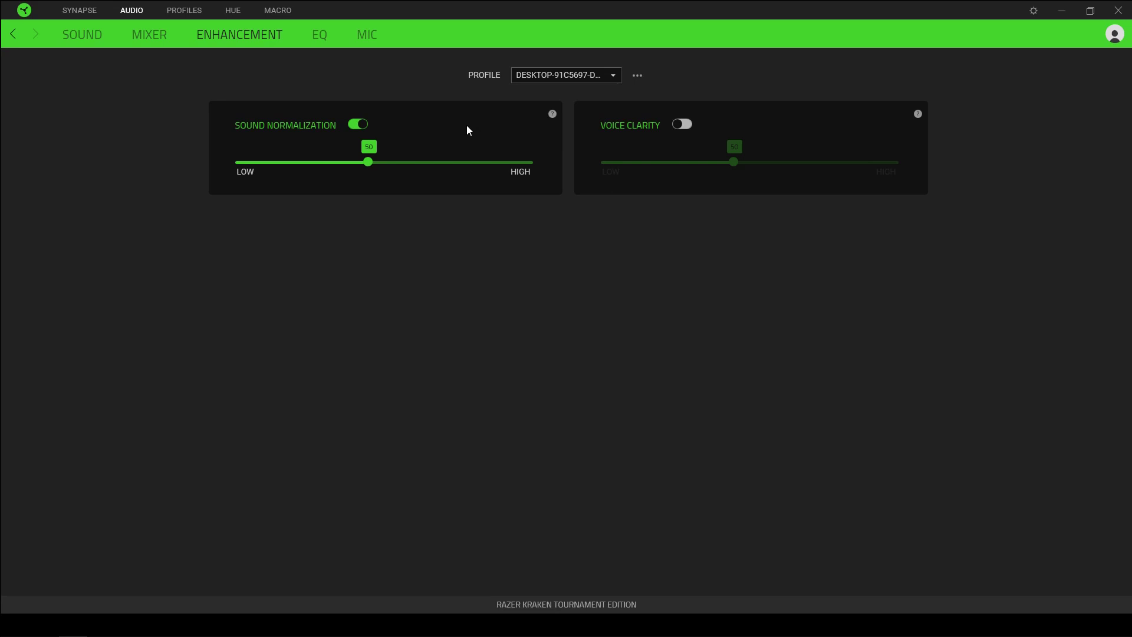
mouse_move(720, 178)
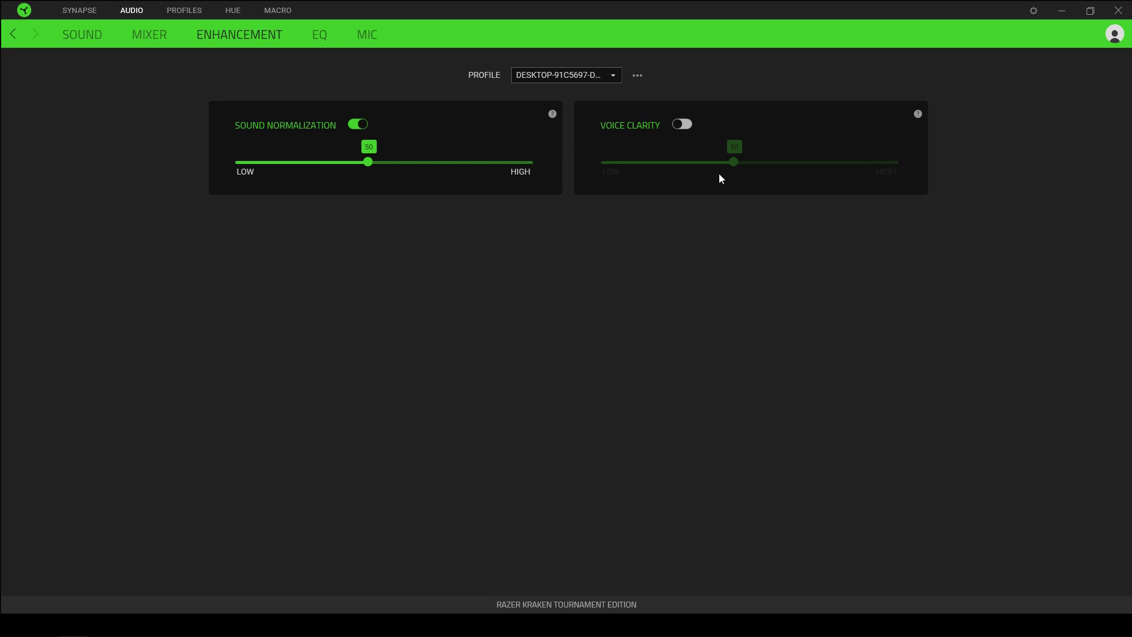
mouse_move(366, 34)
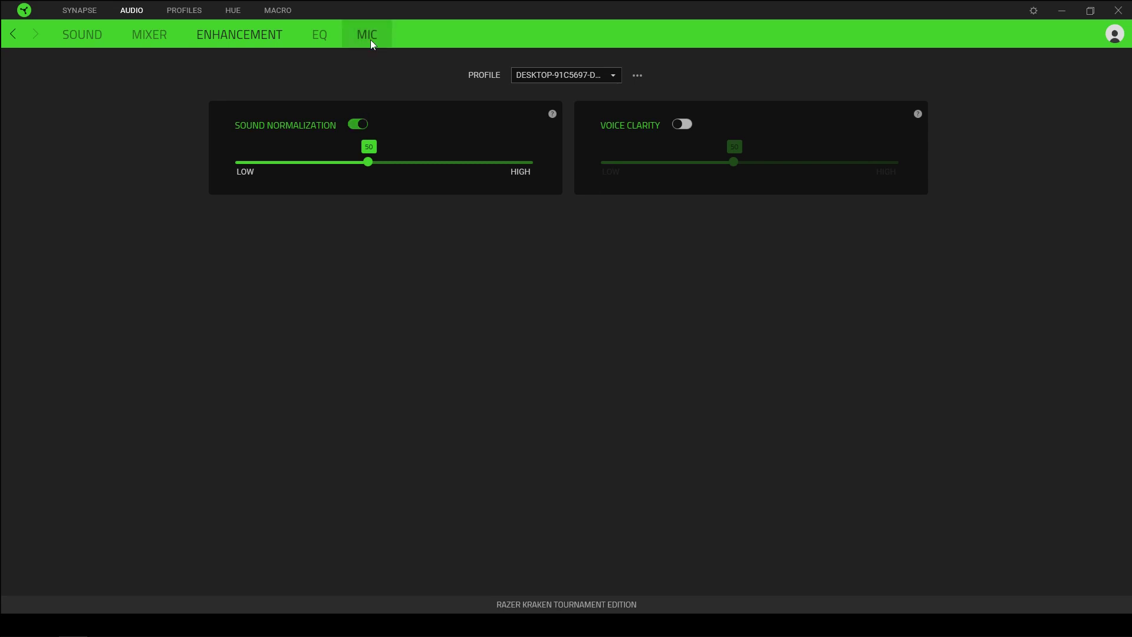
Step: Switch to the EQ tab showing the Movie preset across ten bands
click(319, 34)
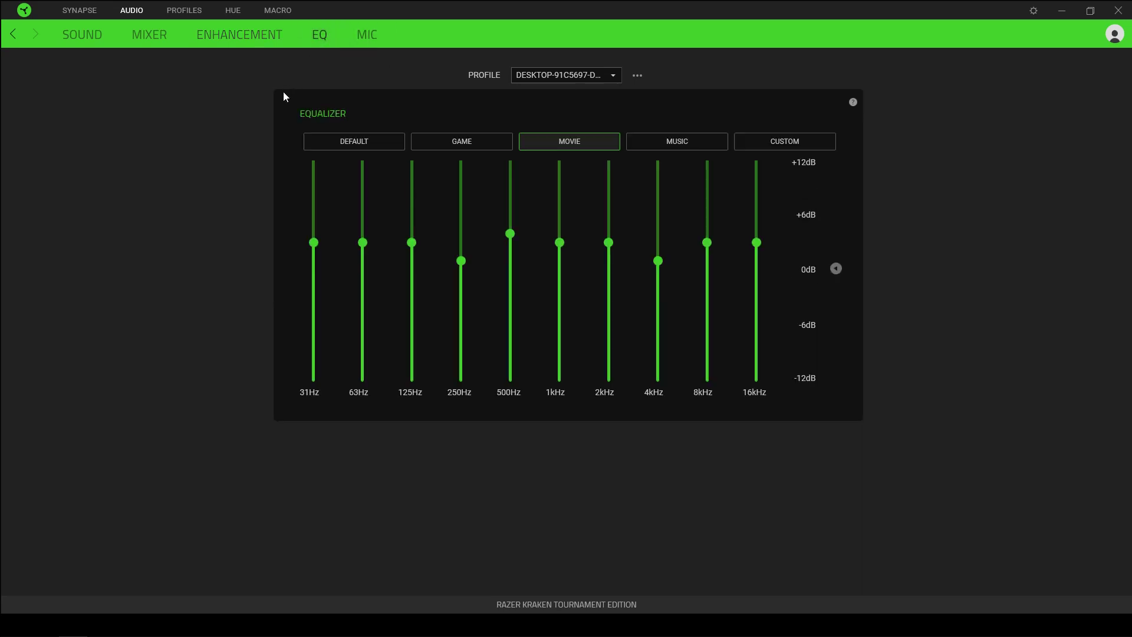
mouse_move(784, 141)
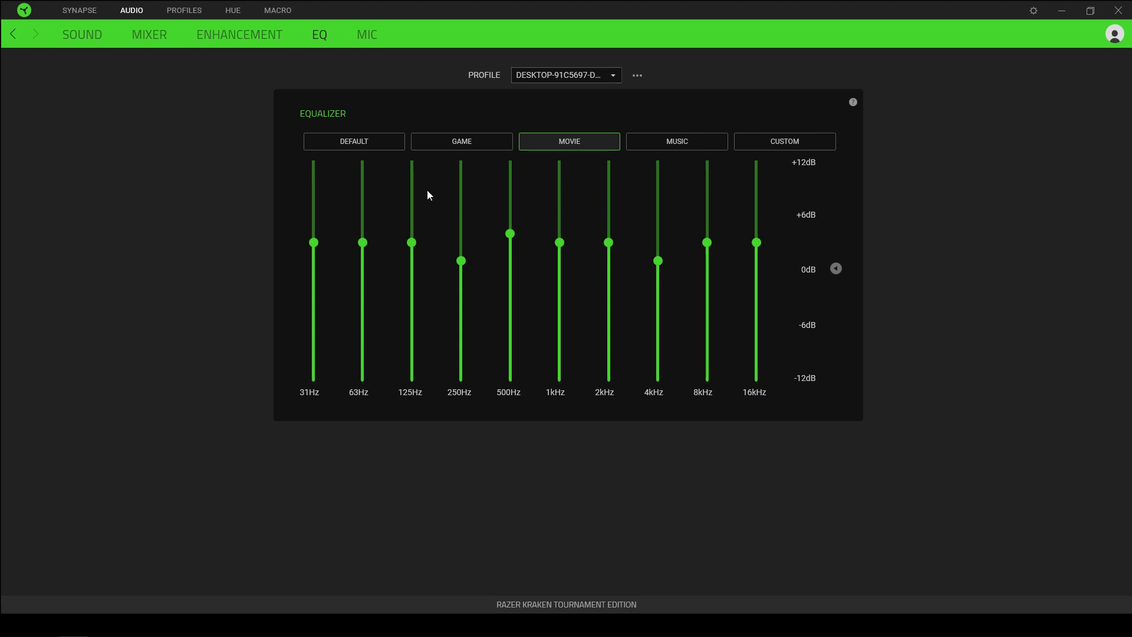
Step: Switch to the Mic tab showing mic volume 50 and sidetone at 50
click(366, 34)
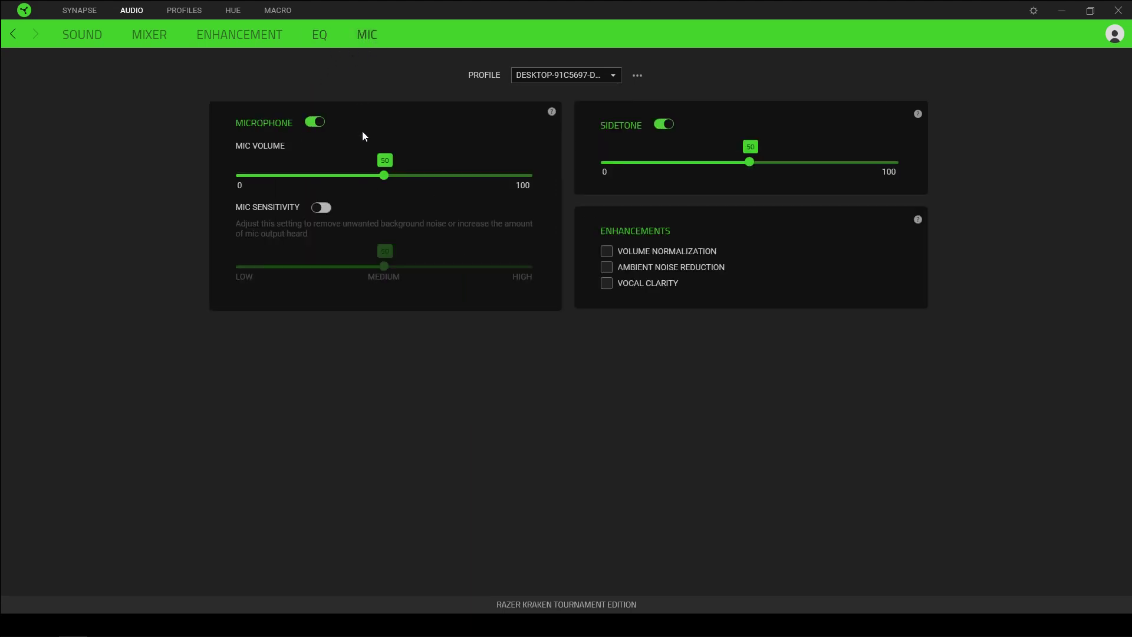
mouse_move(363, 165)
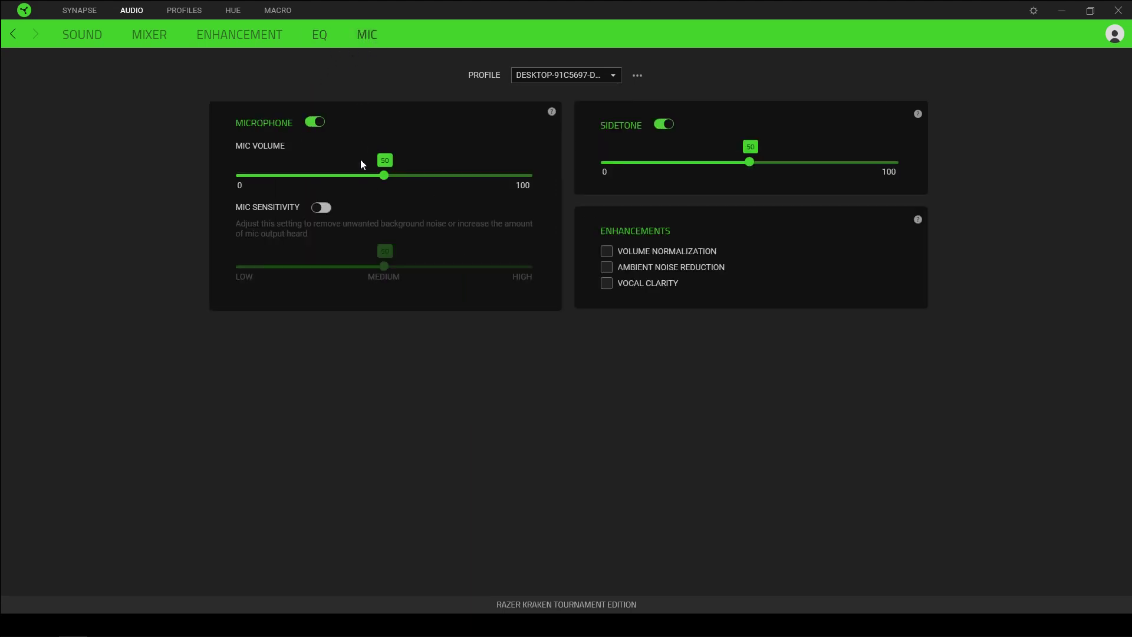
mouse_move(476, 218)
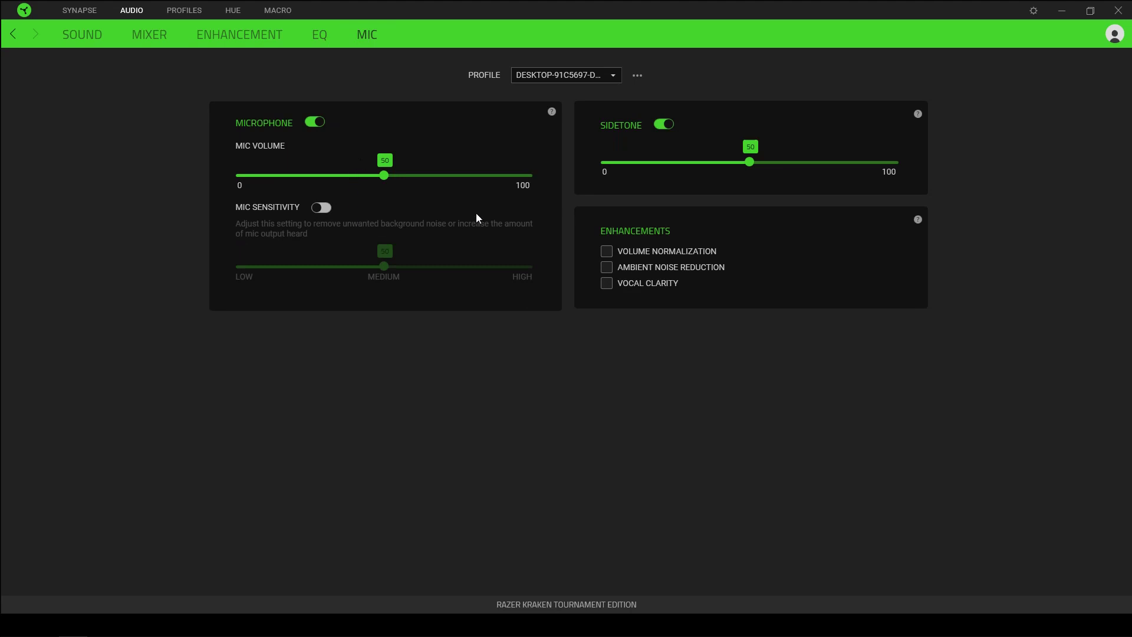
mouse_move(617, 146)
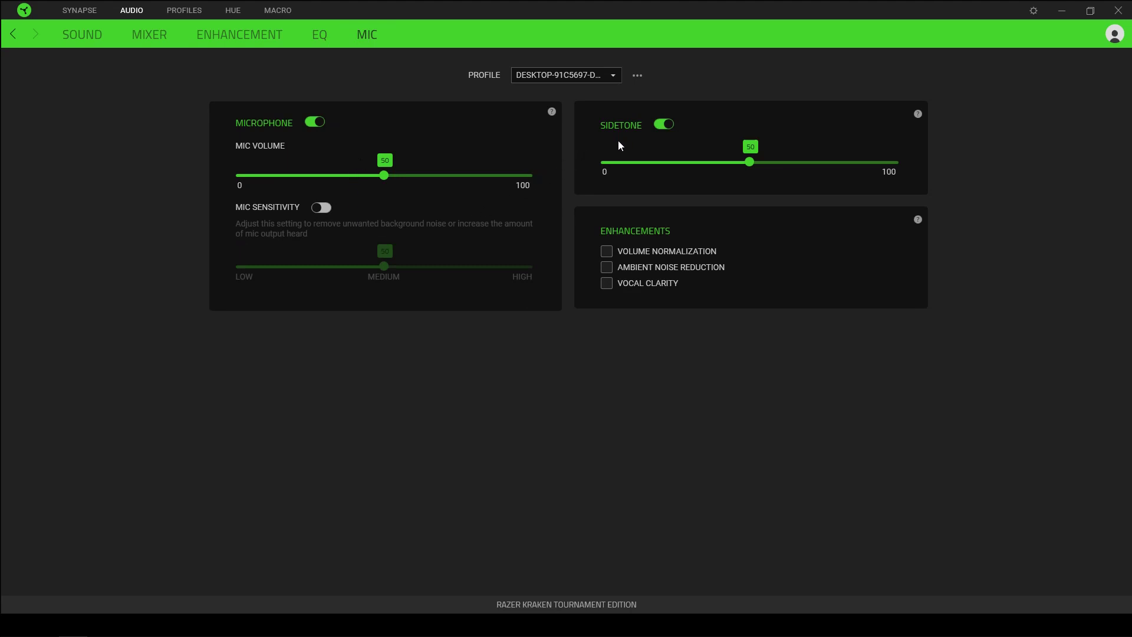
mouse_move(569, 213)
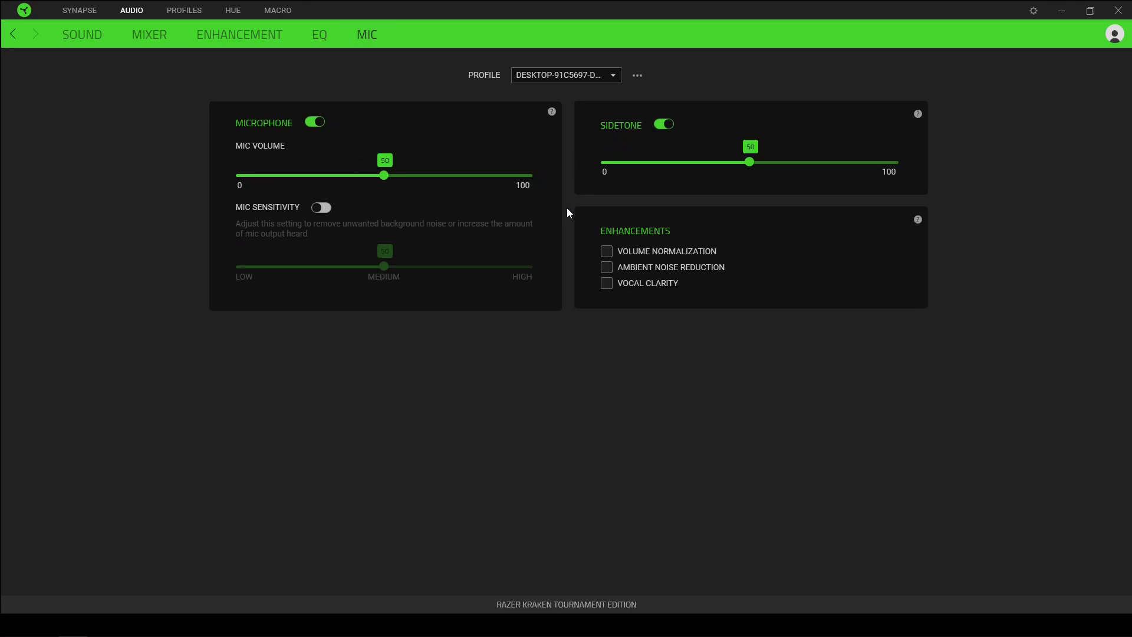
mouse_move(624, 225)
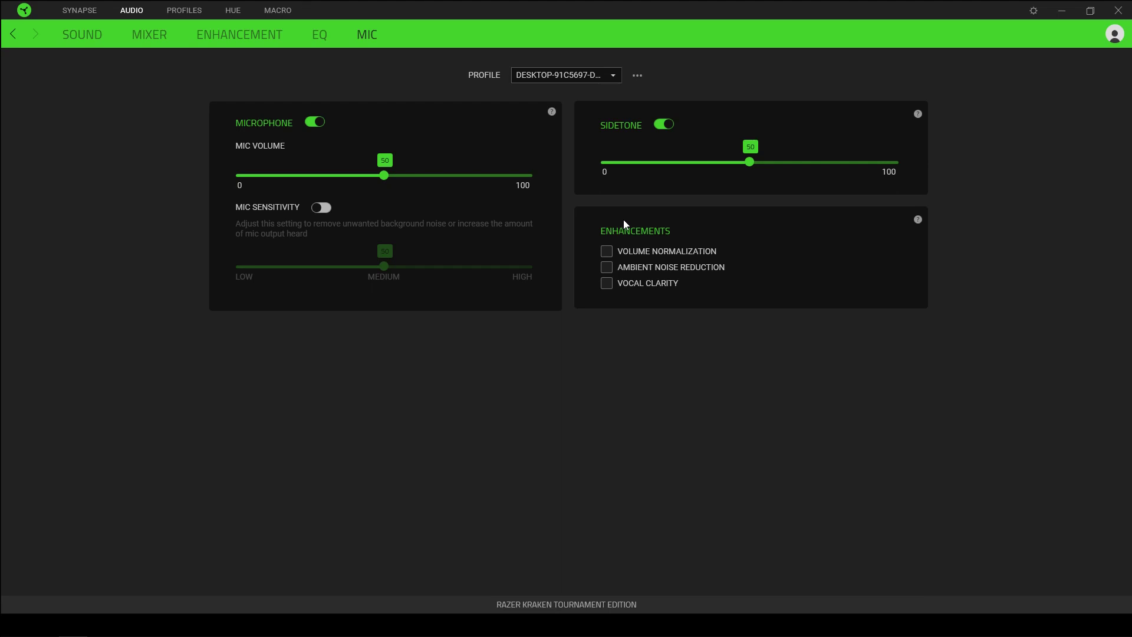